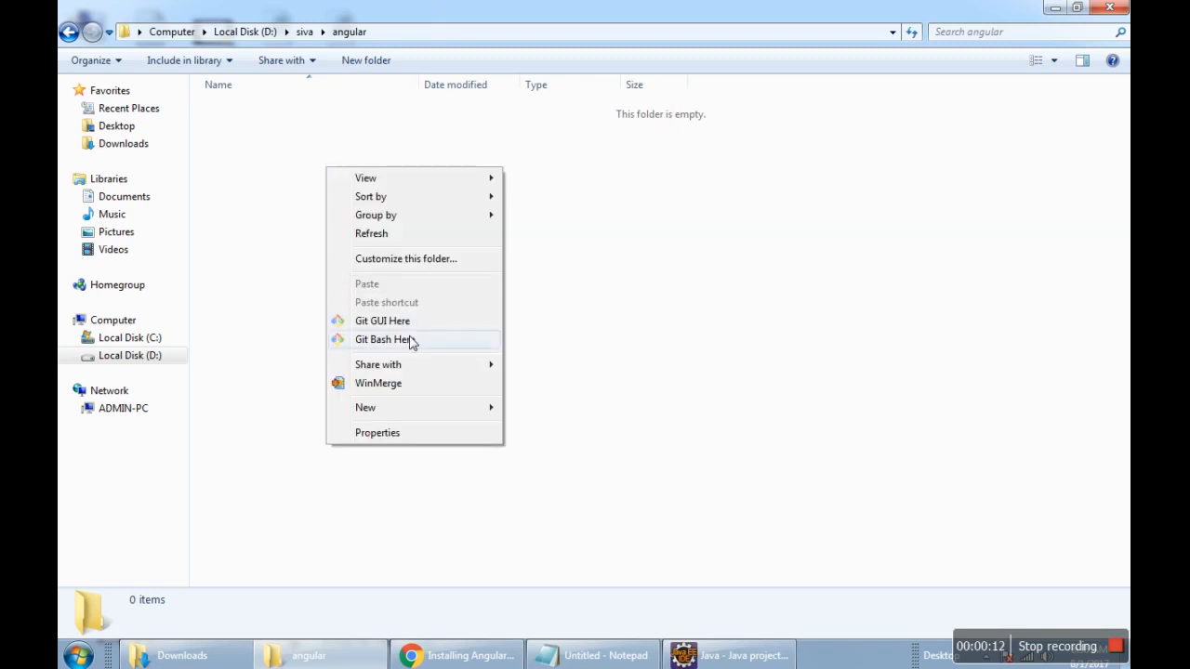
Open Git Bash in the empty D:\siva\angular folder and copy the git clone line from Notepad
click(384, 339)
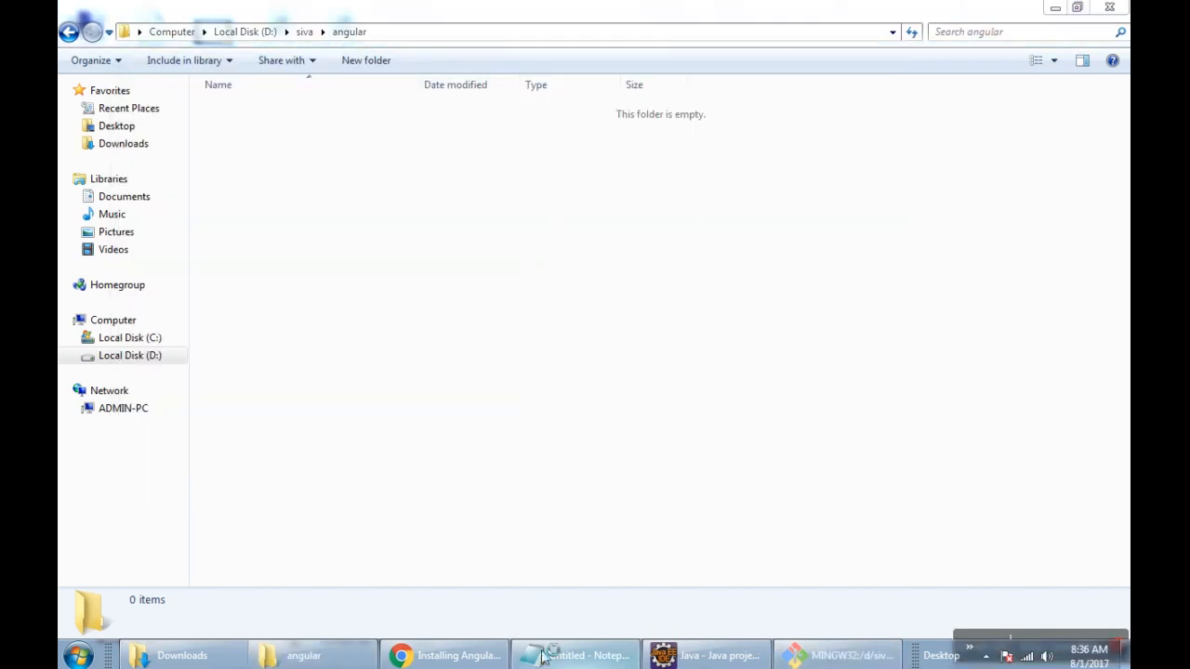
click(575, 656)
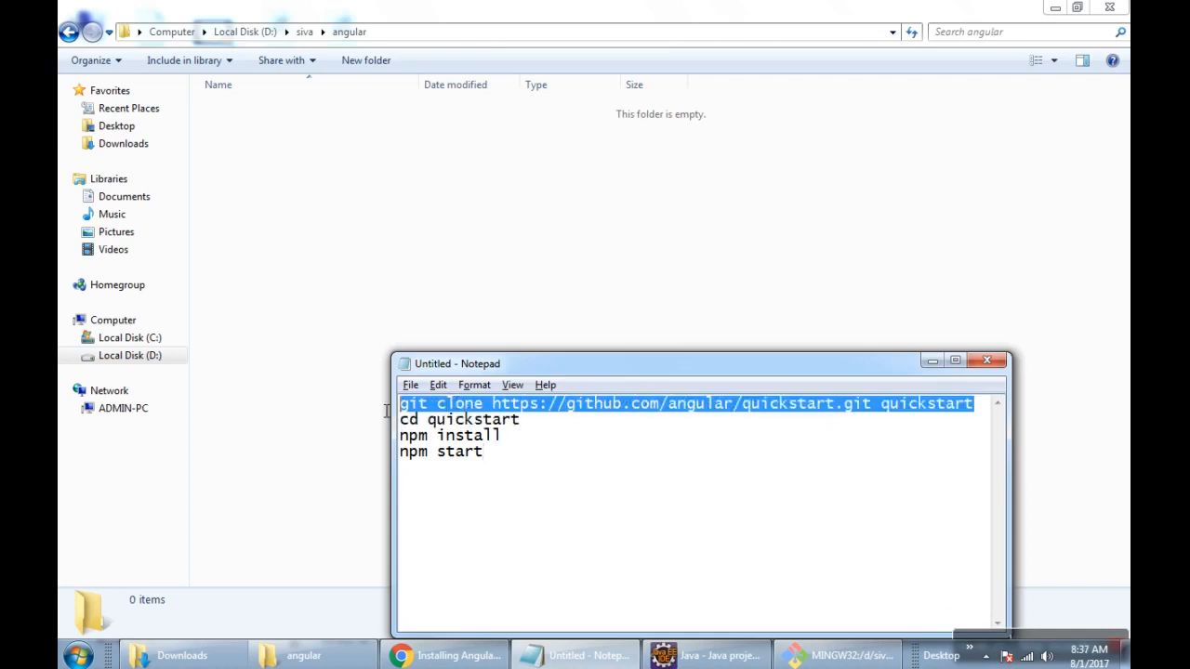
mouse_move(379, 412)
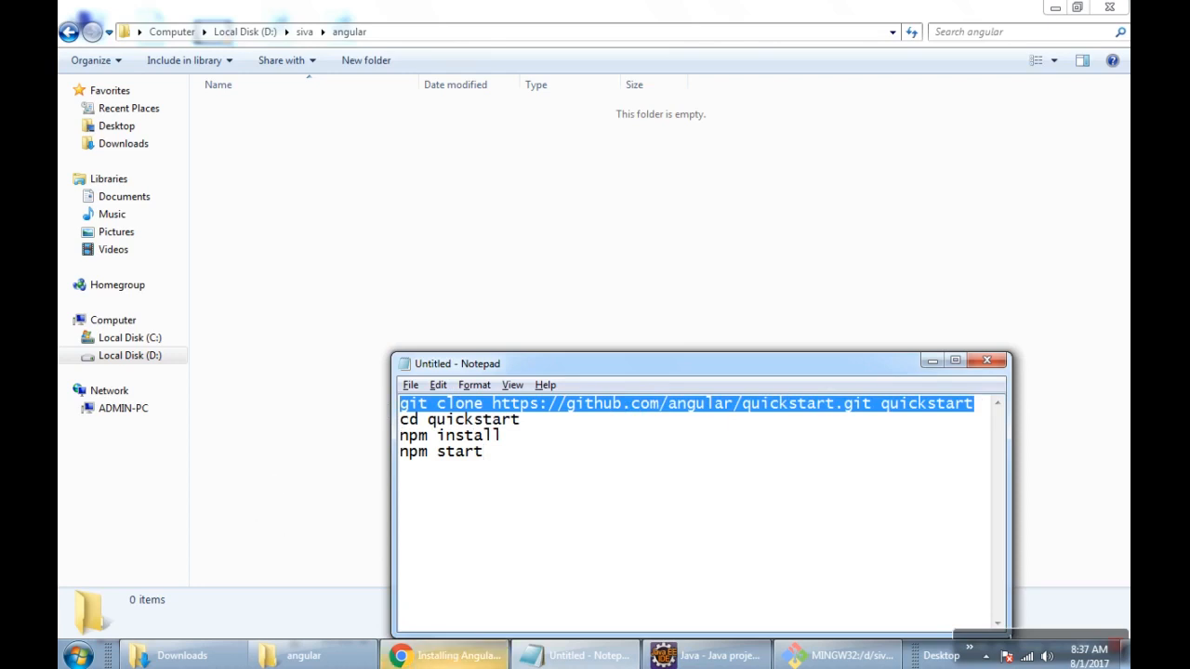
click(834, 656)
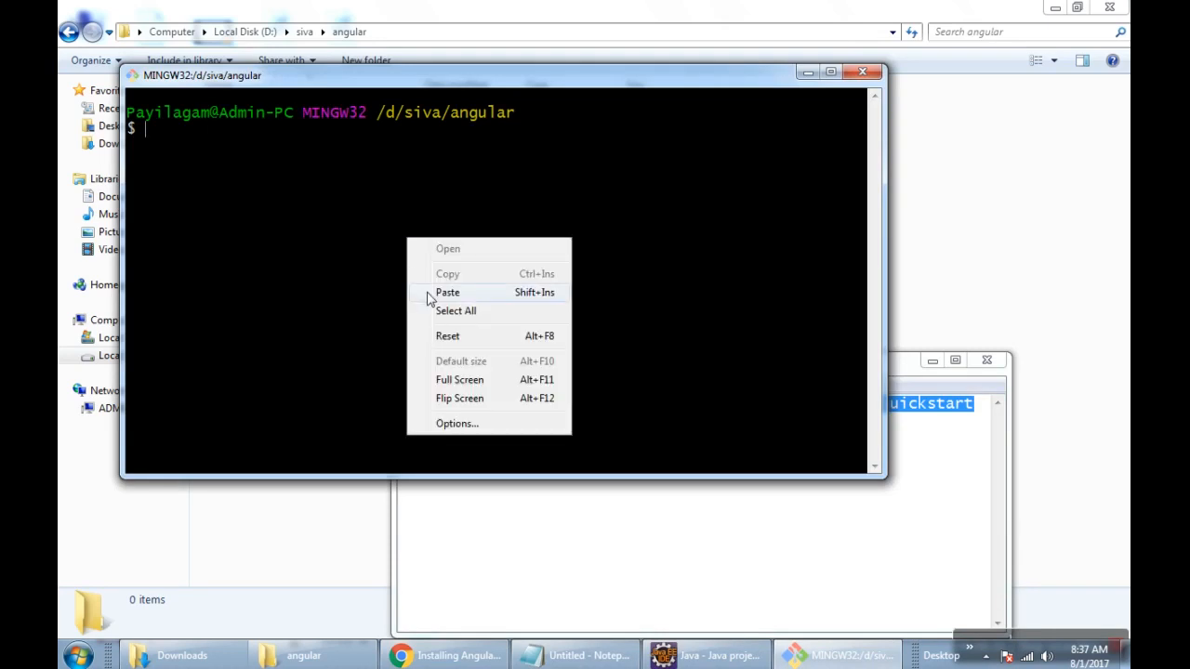
click(447, 292)
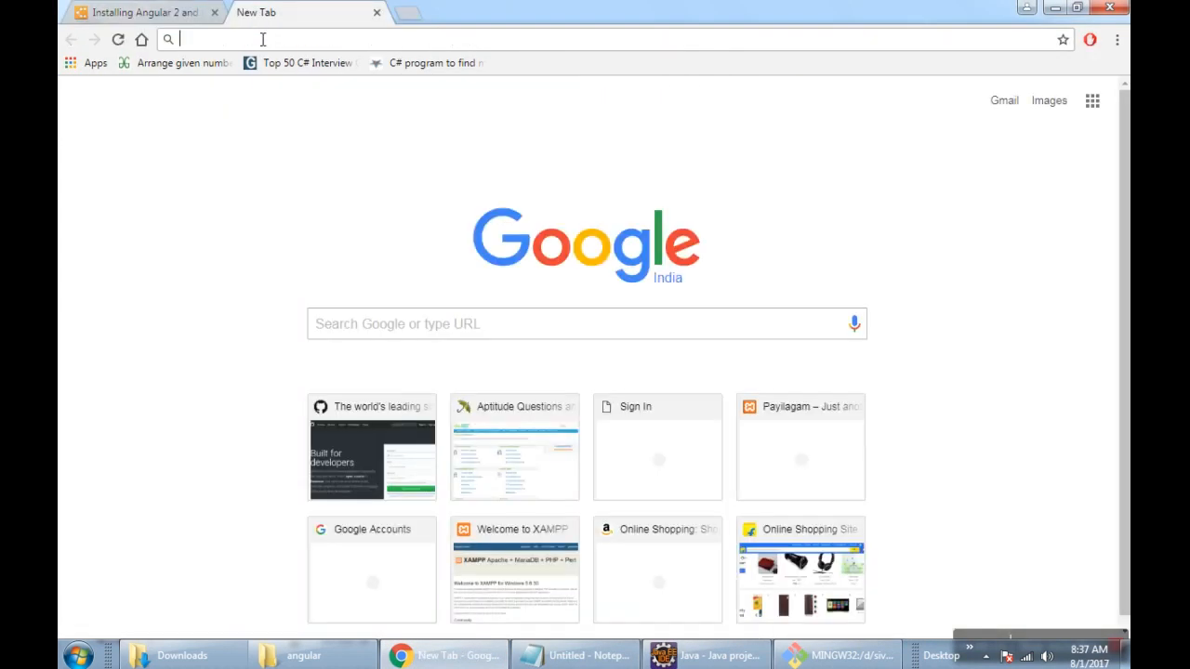
Search Google for nodejs, open the Node.js homepage, and check the finished clone in Git Bash
text(nodej)
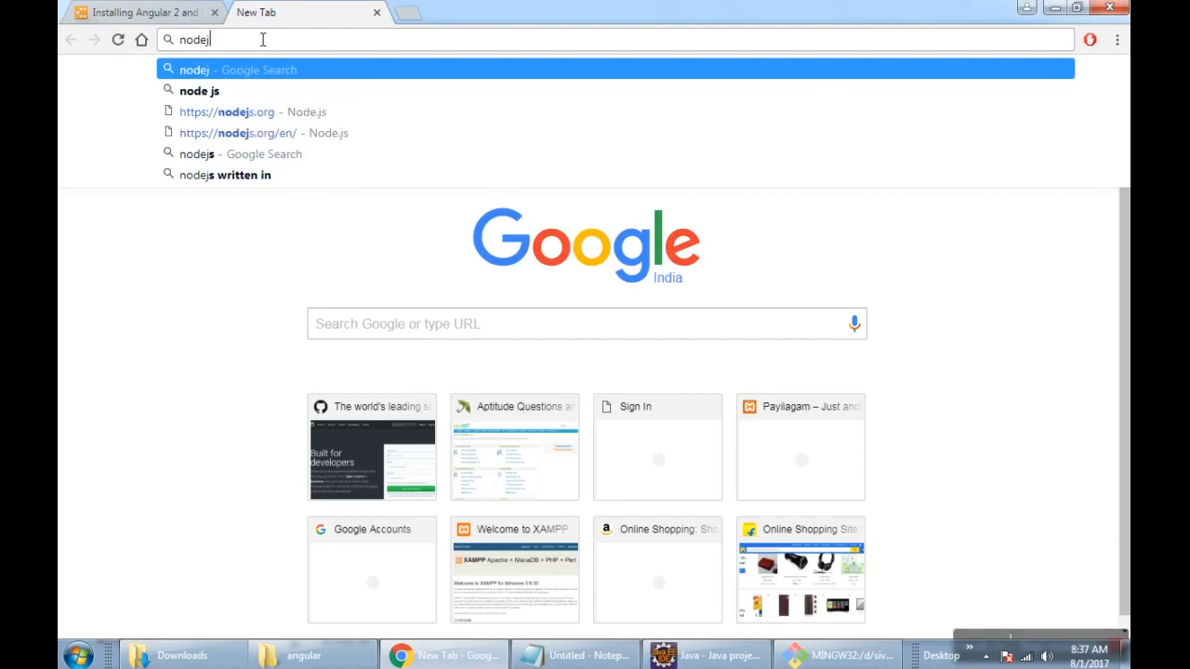
key(enter)
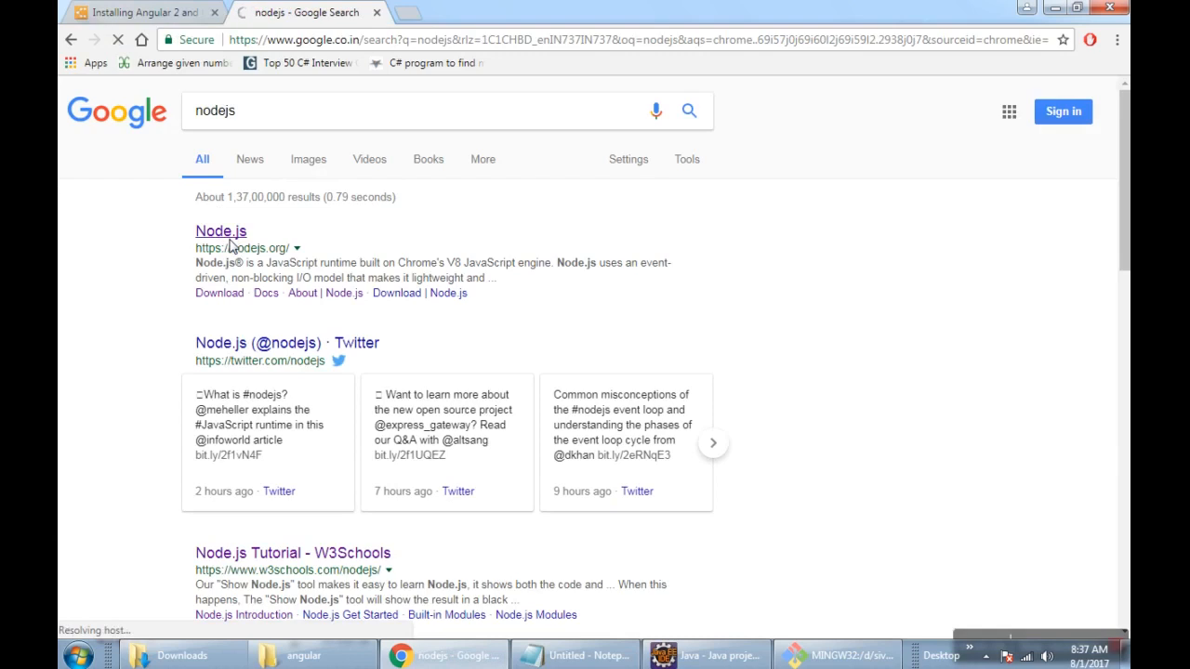
mouse_move(181, 388)
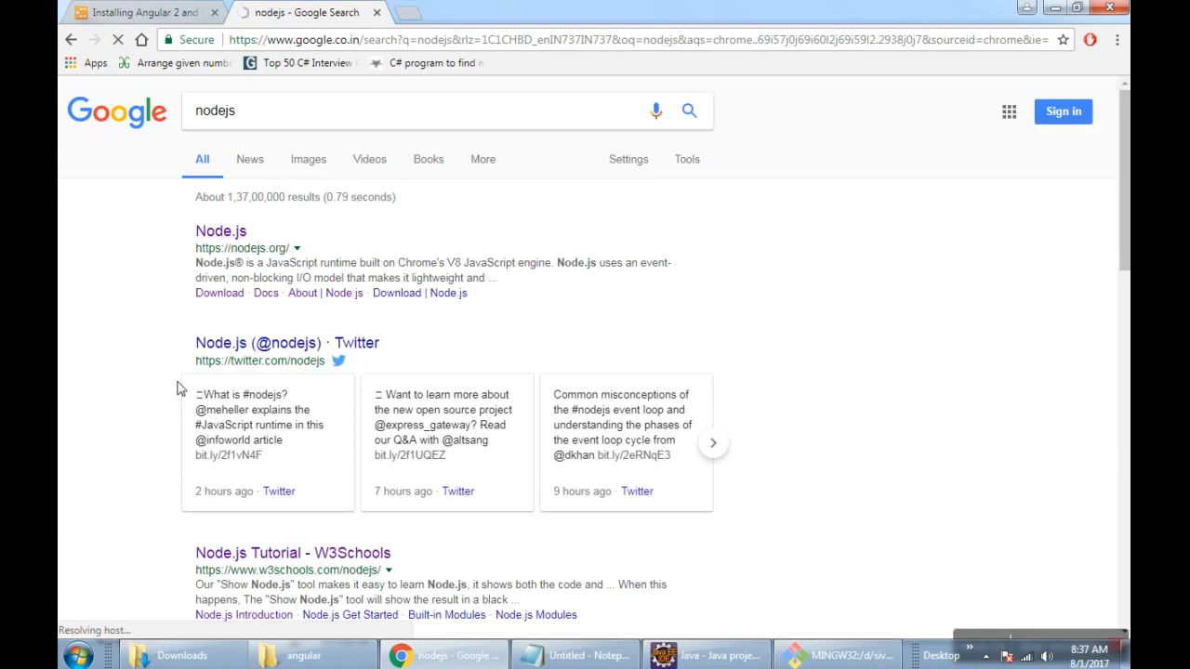
click(220, 231)
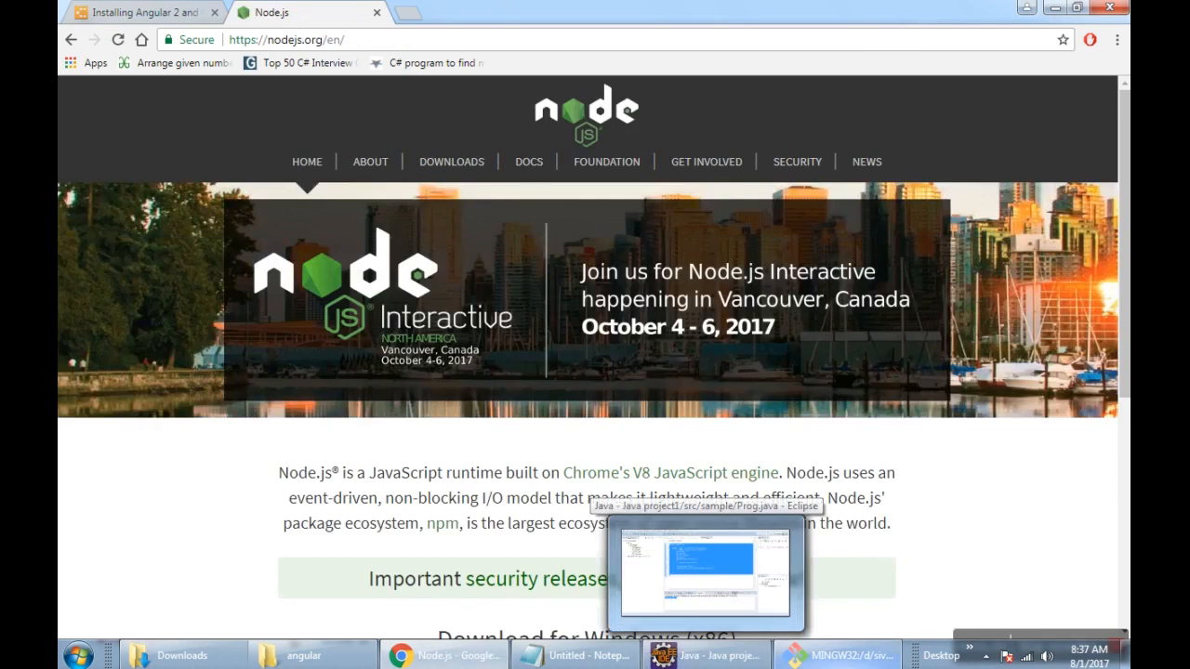
click(836, 656)
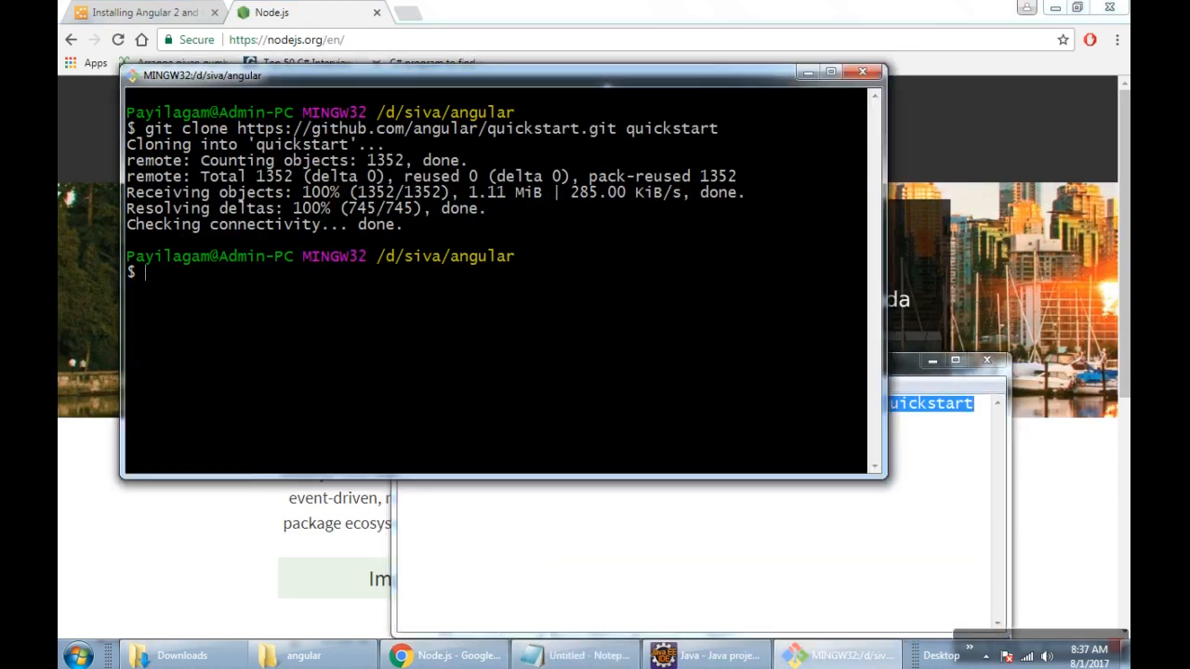
List the angular folder to confirm the quickstart directory, then cd into quickstart/
text(ls)
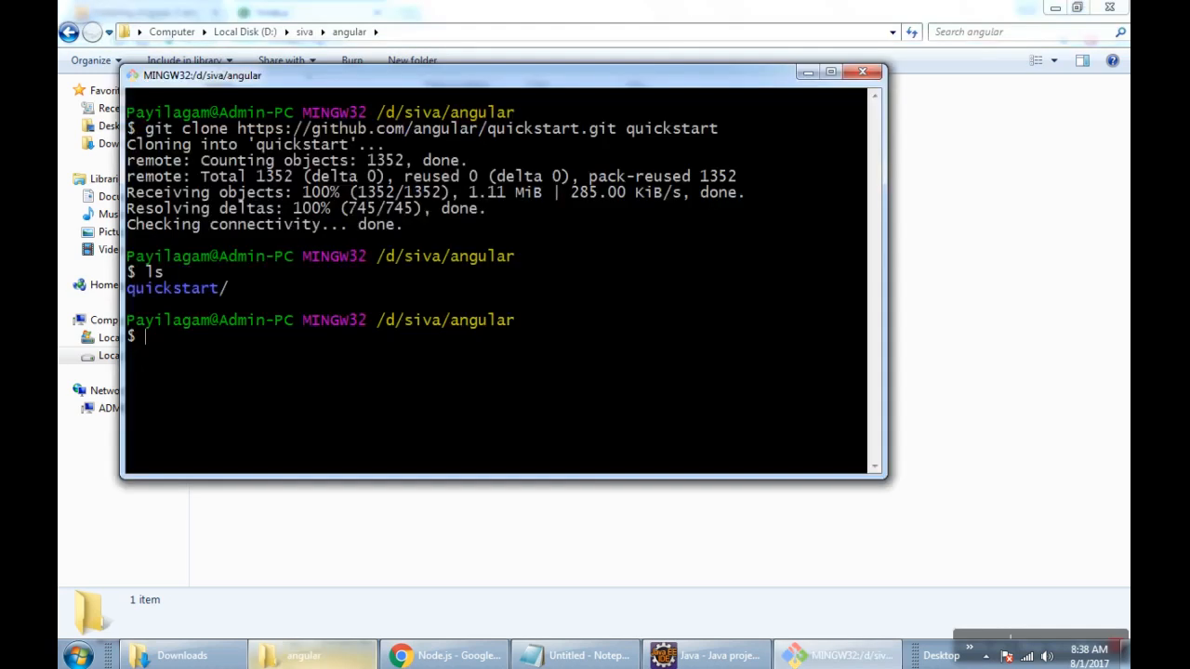
text(cd quickstart/)
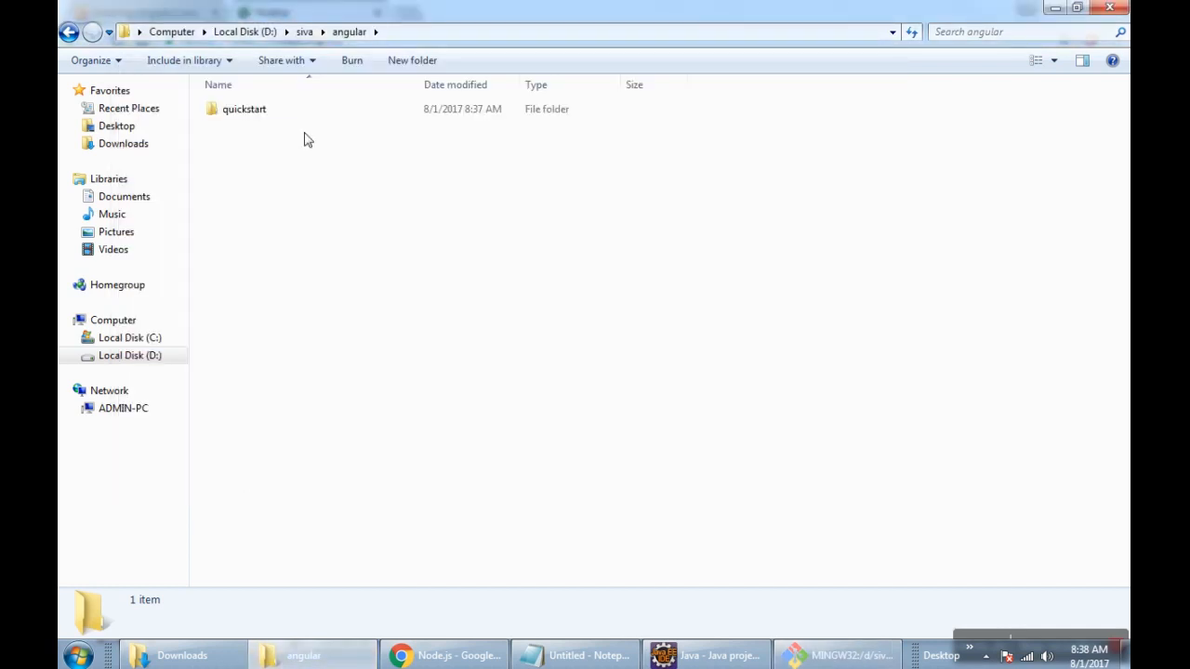
Open the quickstart folder in Explorer to view its 18 files, then return to Git Bash
double_click(244, 108)
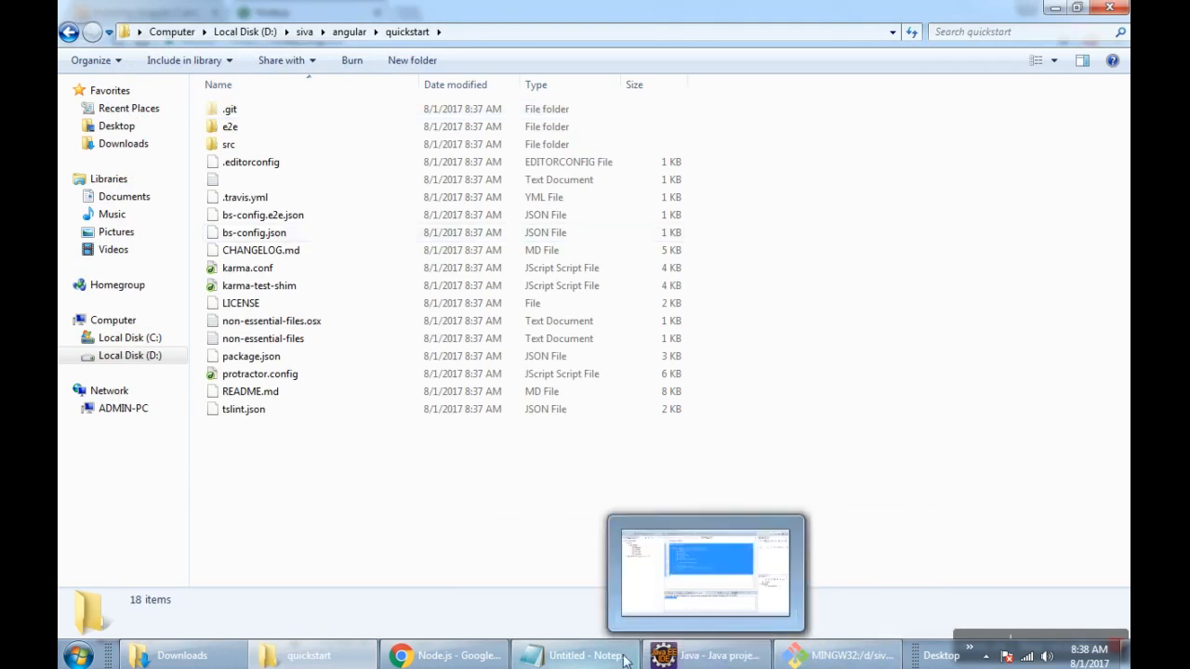
click(576, 655)
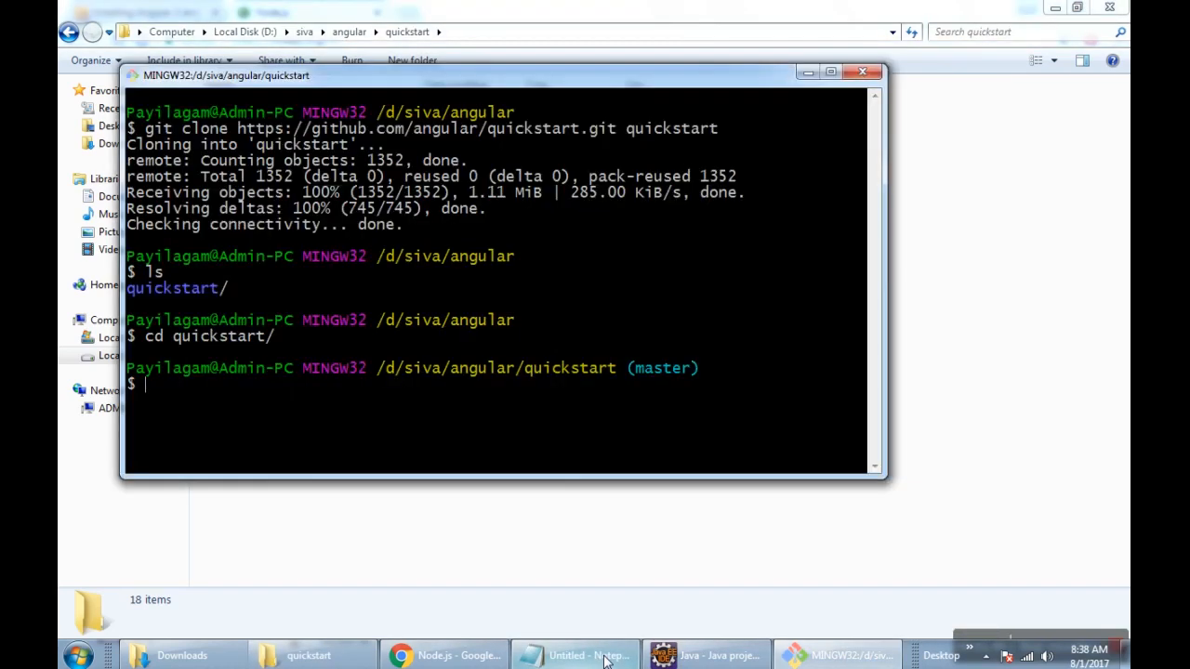
Enter npm install in quickstart, check the notes for the next command, then switch to Chrome
text(npm in)
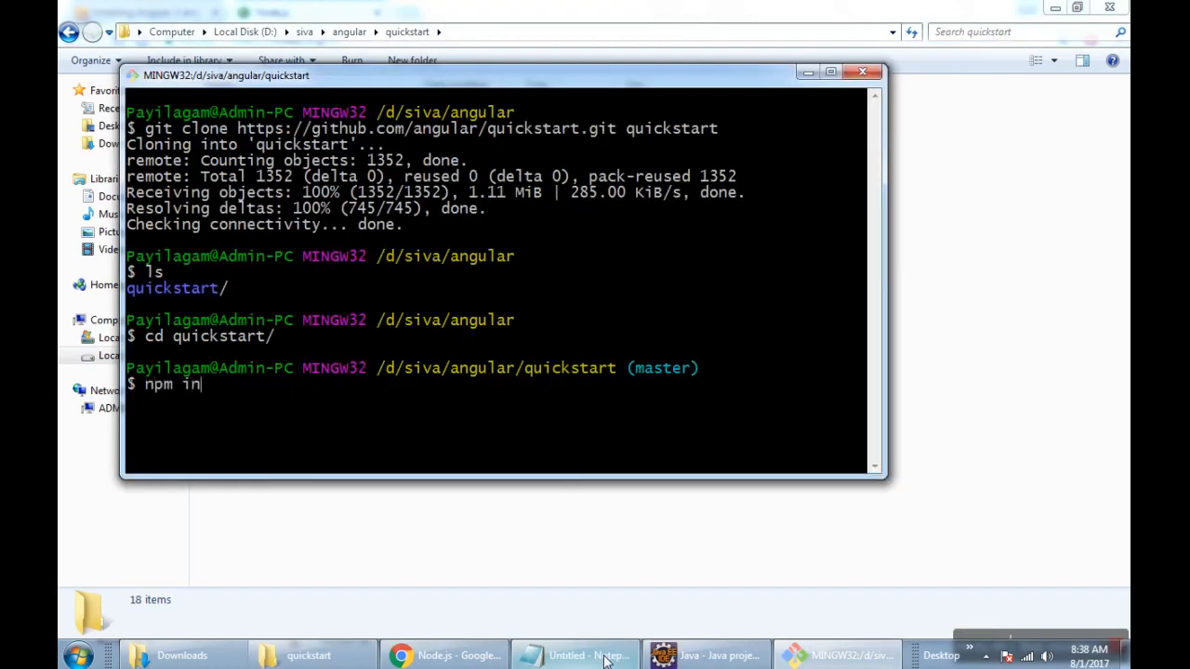
text(stall)
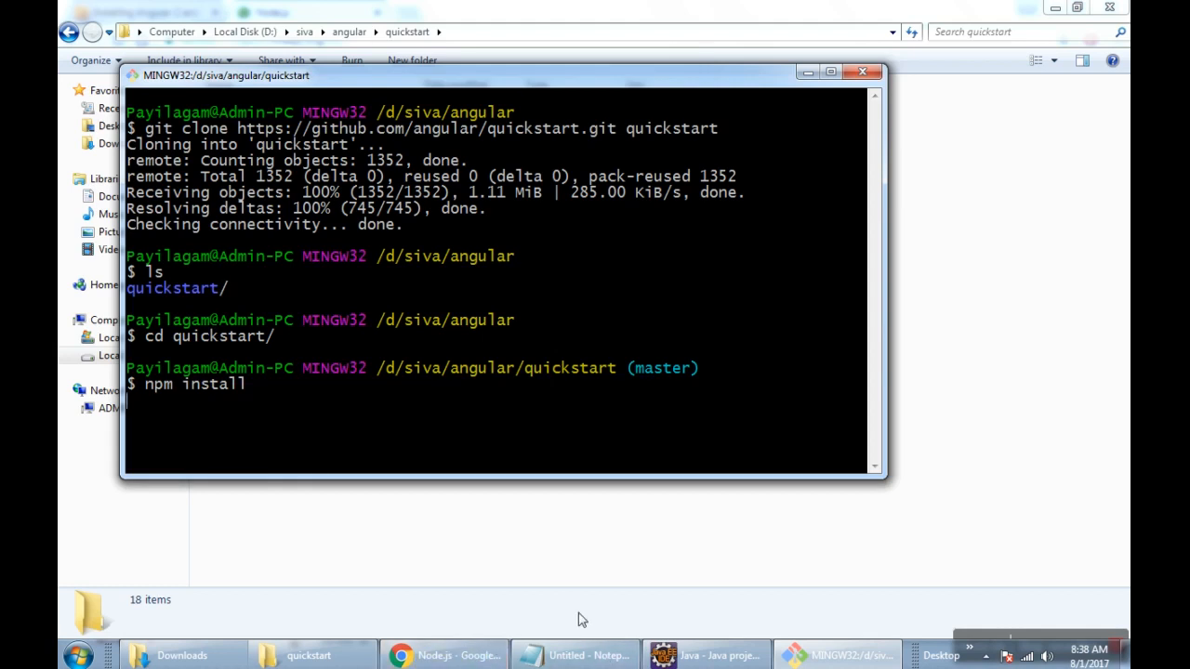
click(572, 655)
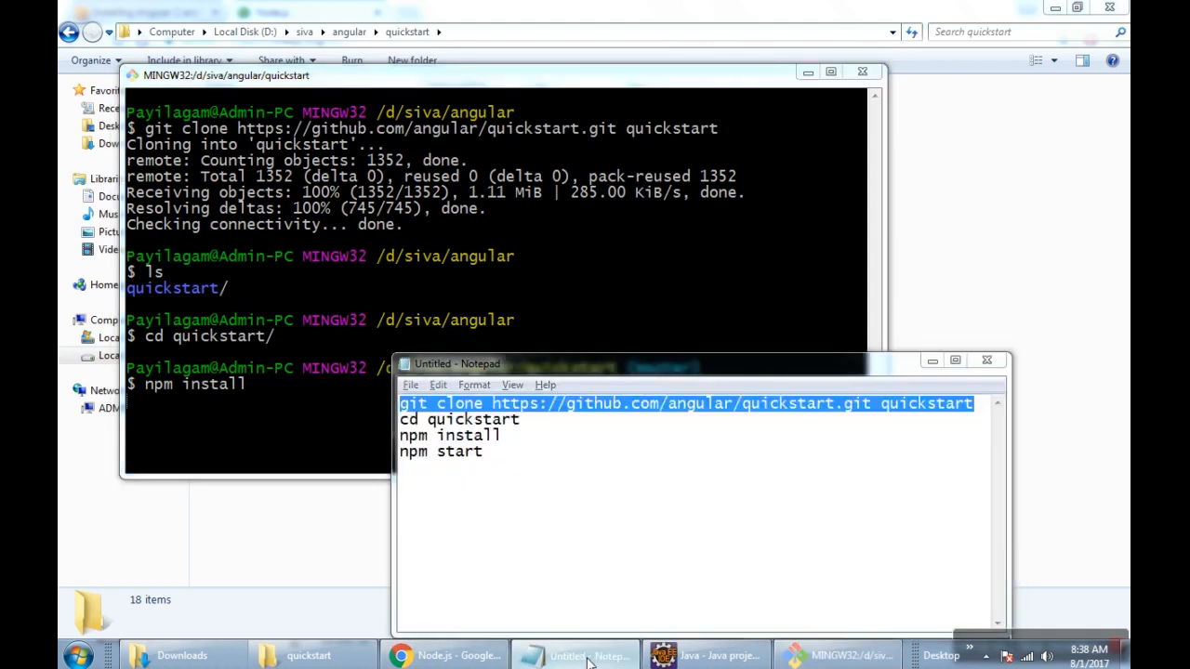
click(444, 655)
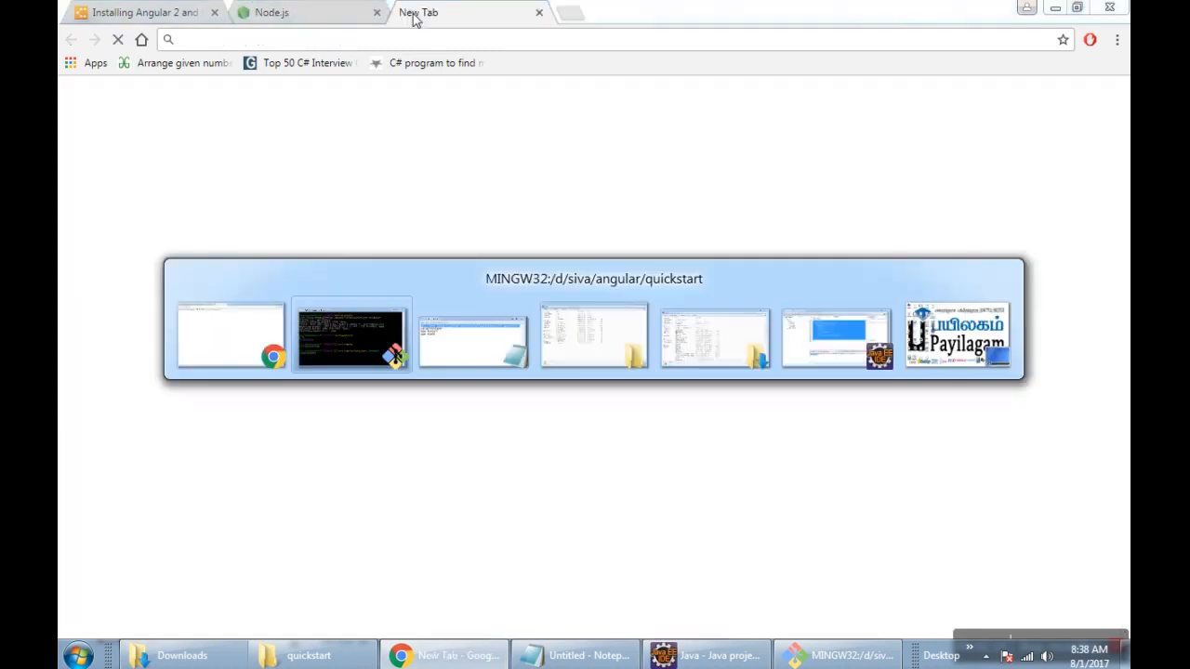
Show Chrome's blank new tab, then bring the quickstart Explorer window forward
click(352, 336)
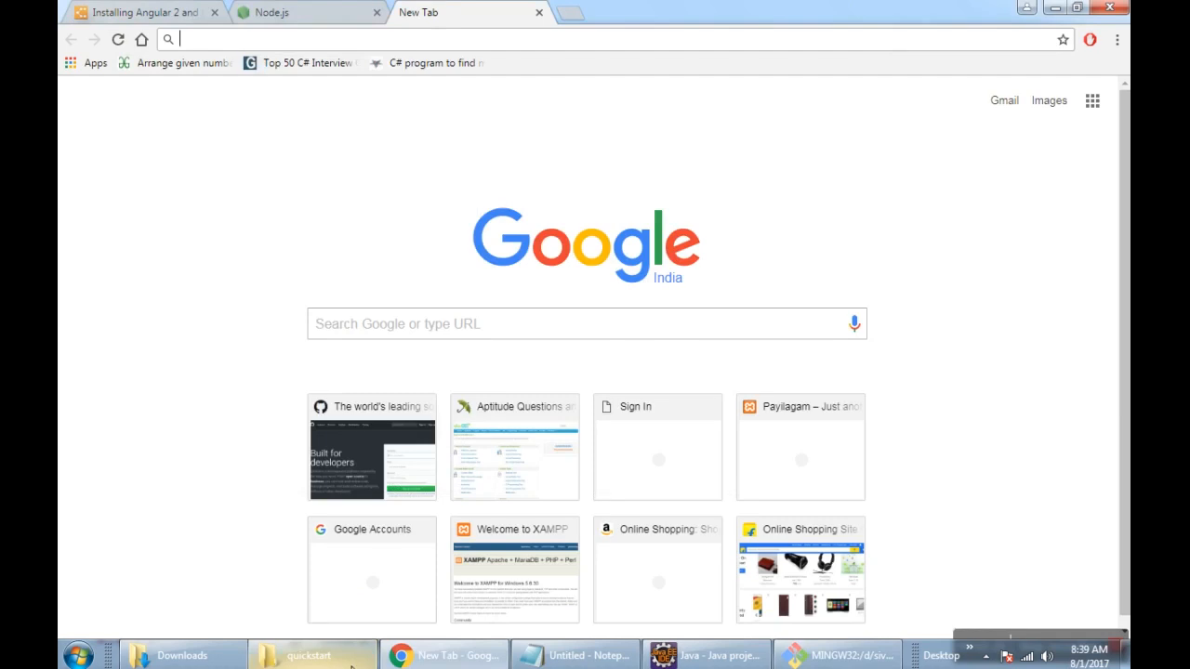
click(311, 655)
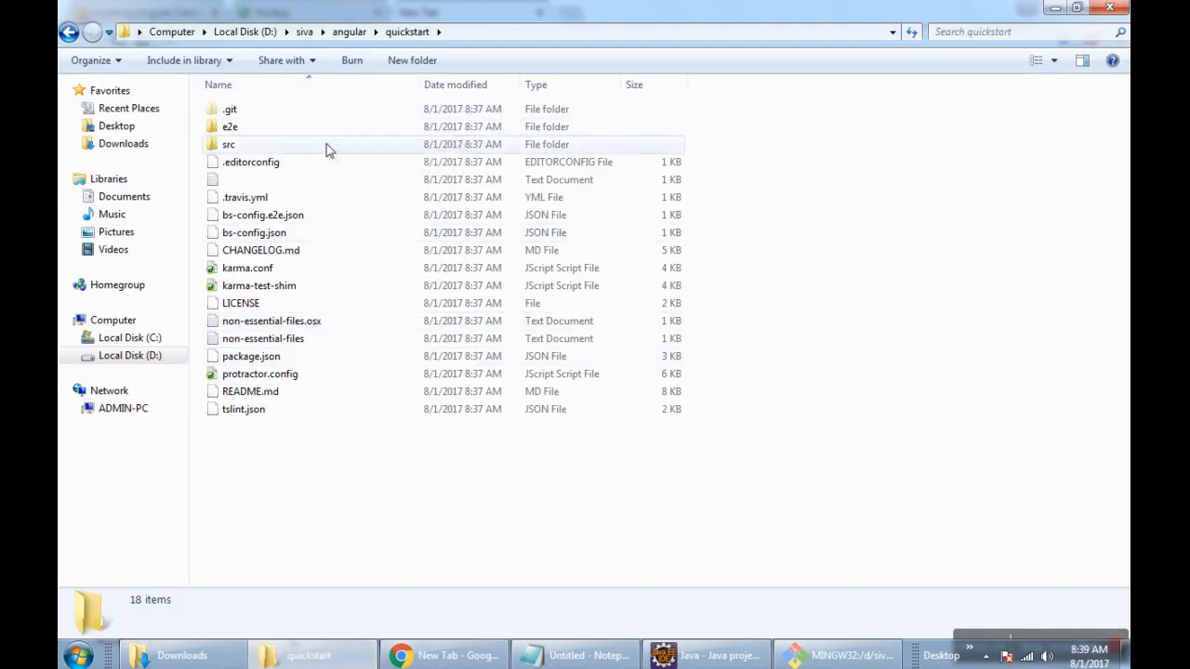
Navigate into the quickstart src\app folder
double_click(229, 144)
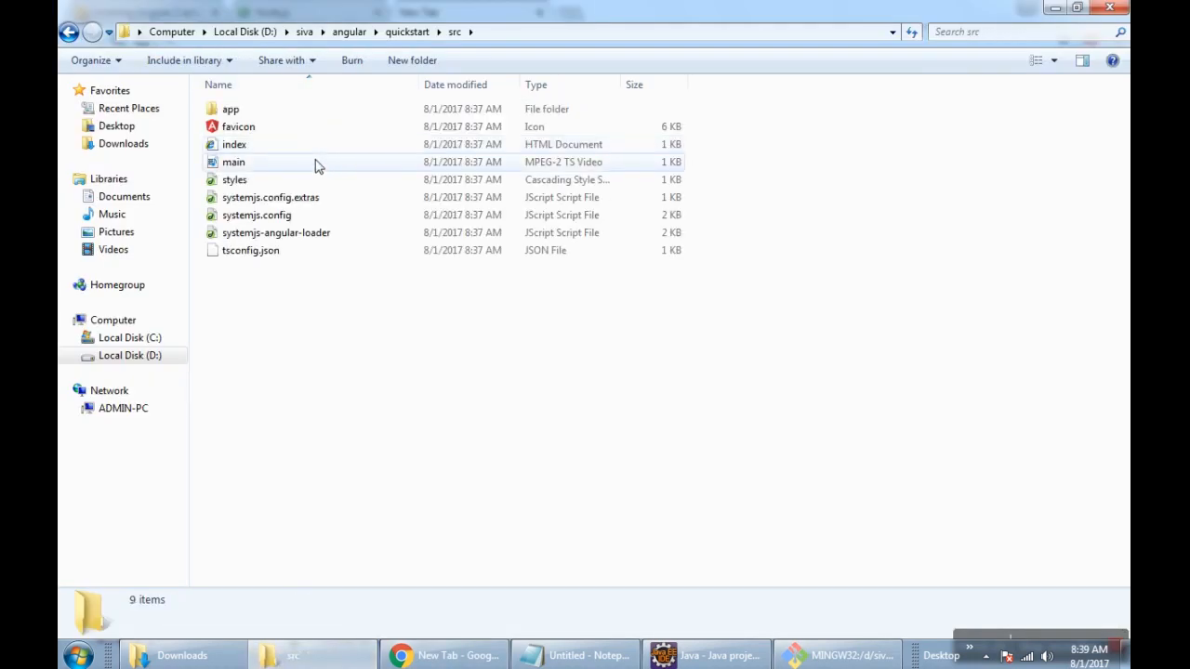
click(234, 144)
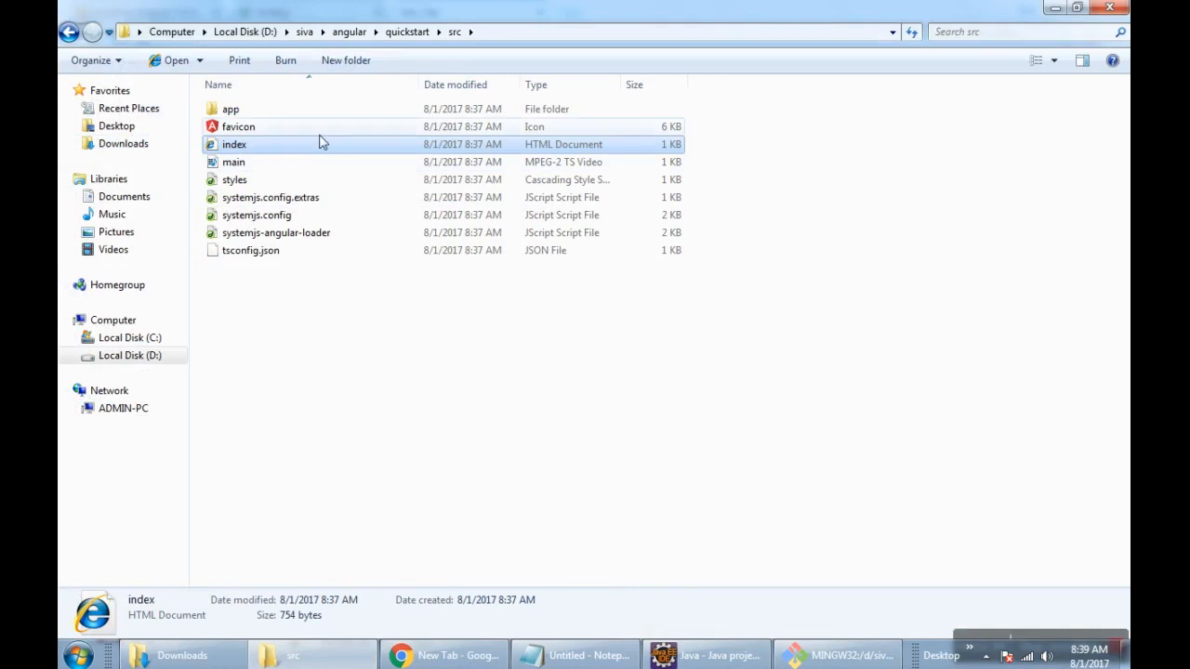
double_click(231, 109)
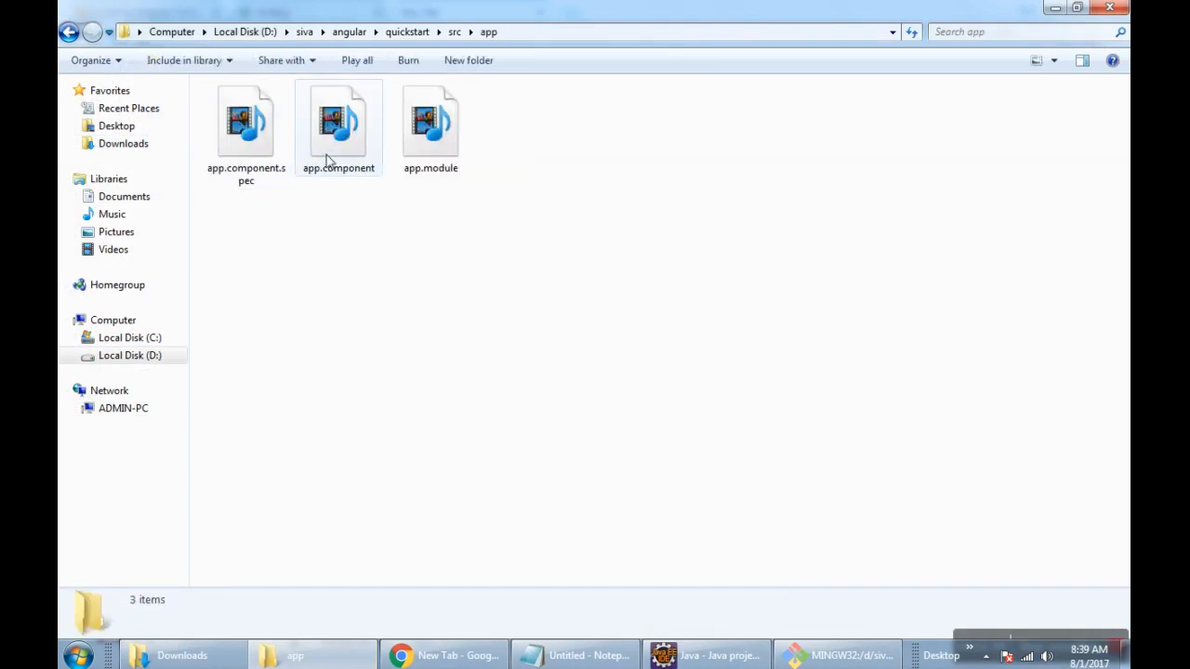
right_click(338, 121)
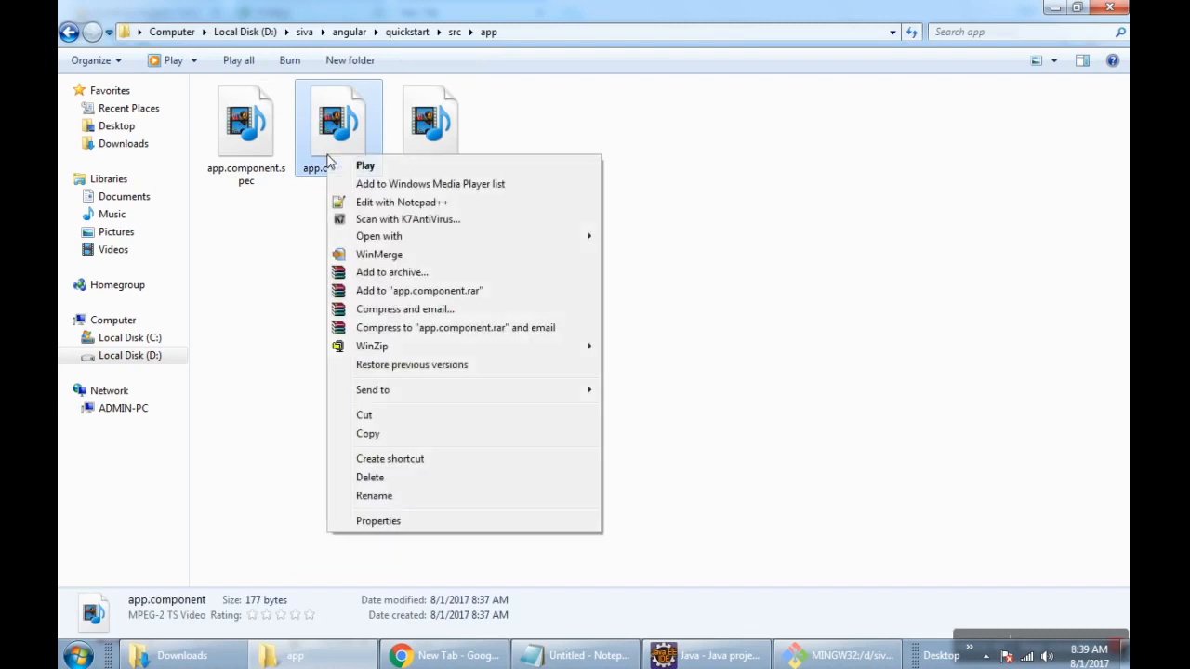
mouse_move(1025, 61)
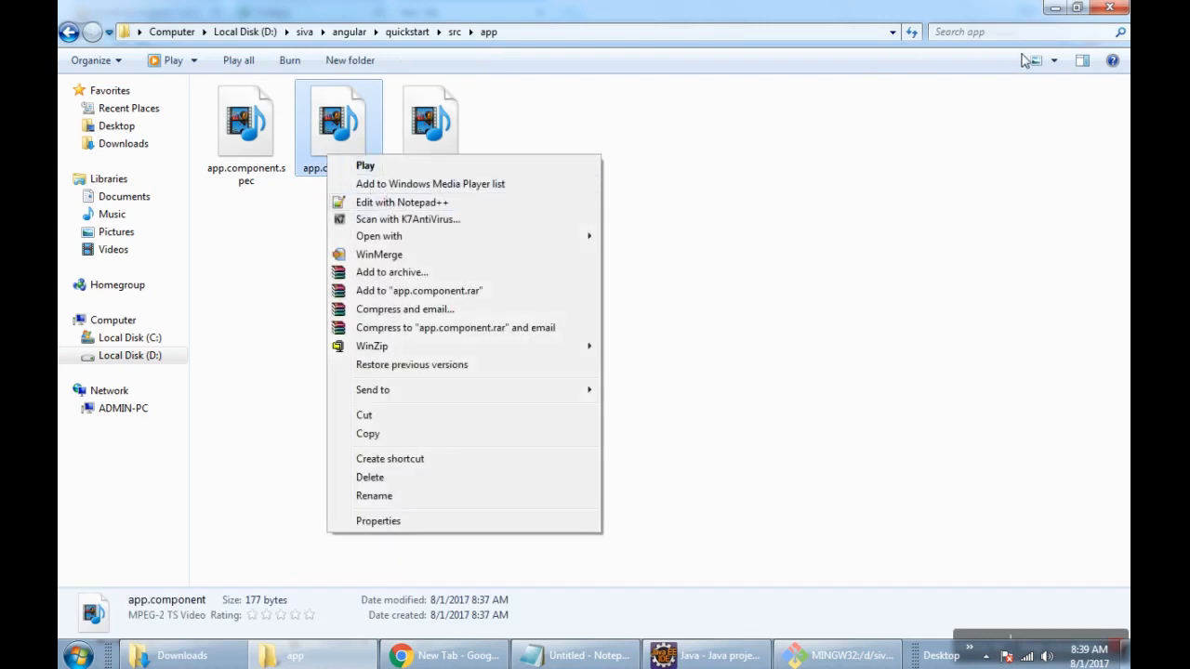
Switch the folder to Details view and open app.component.ts in Notepad++
click(1032, 61)
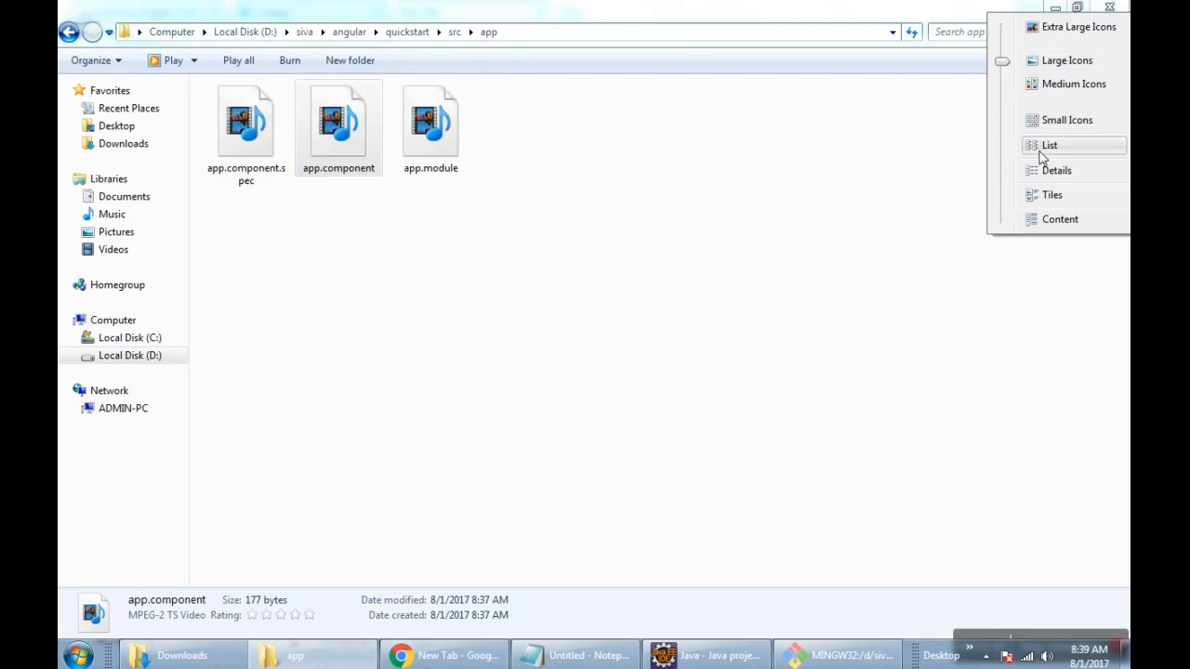
click(1057, 170)
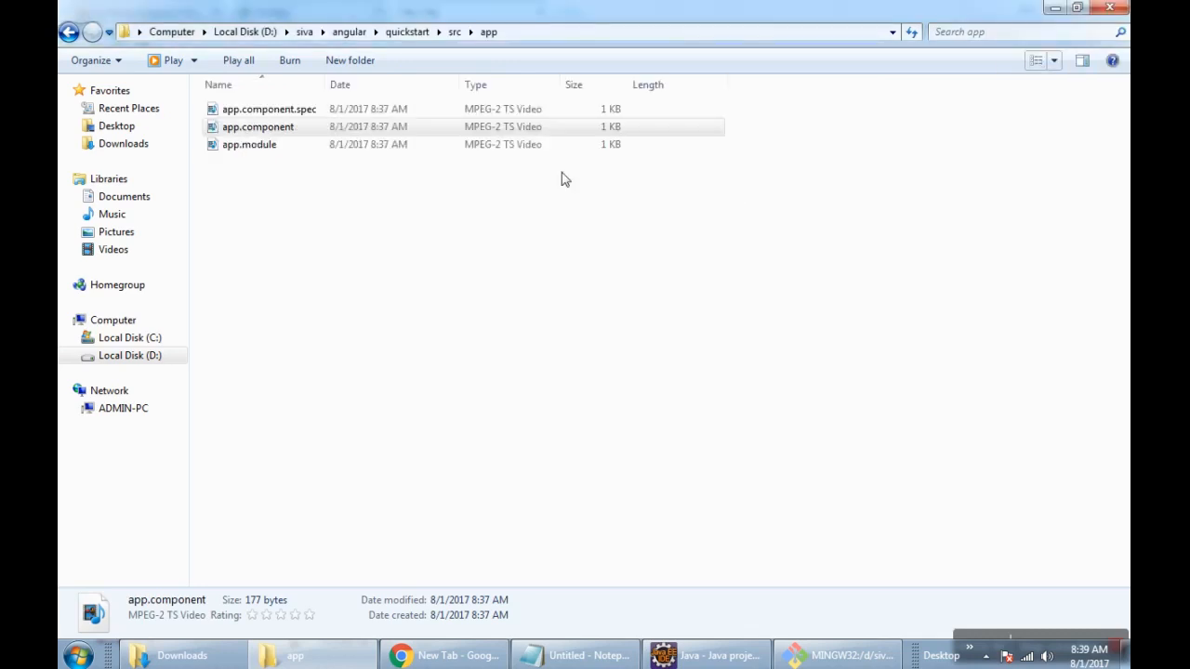
mouse_move(457, 105)
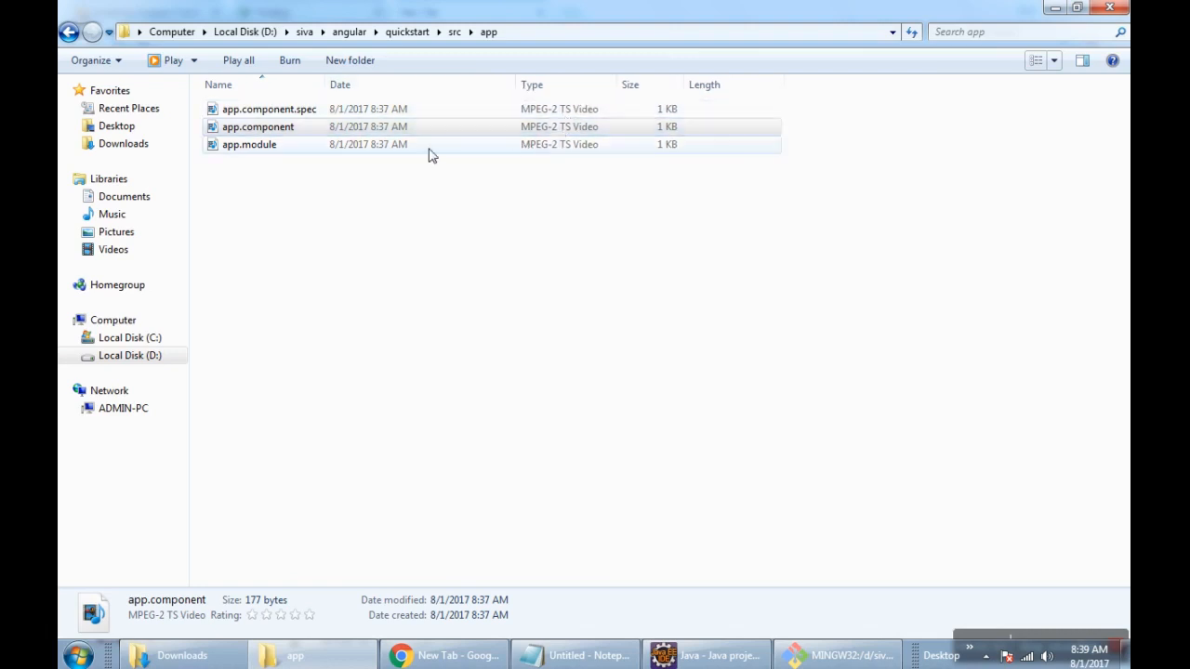
right_click(258, 127)
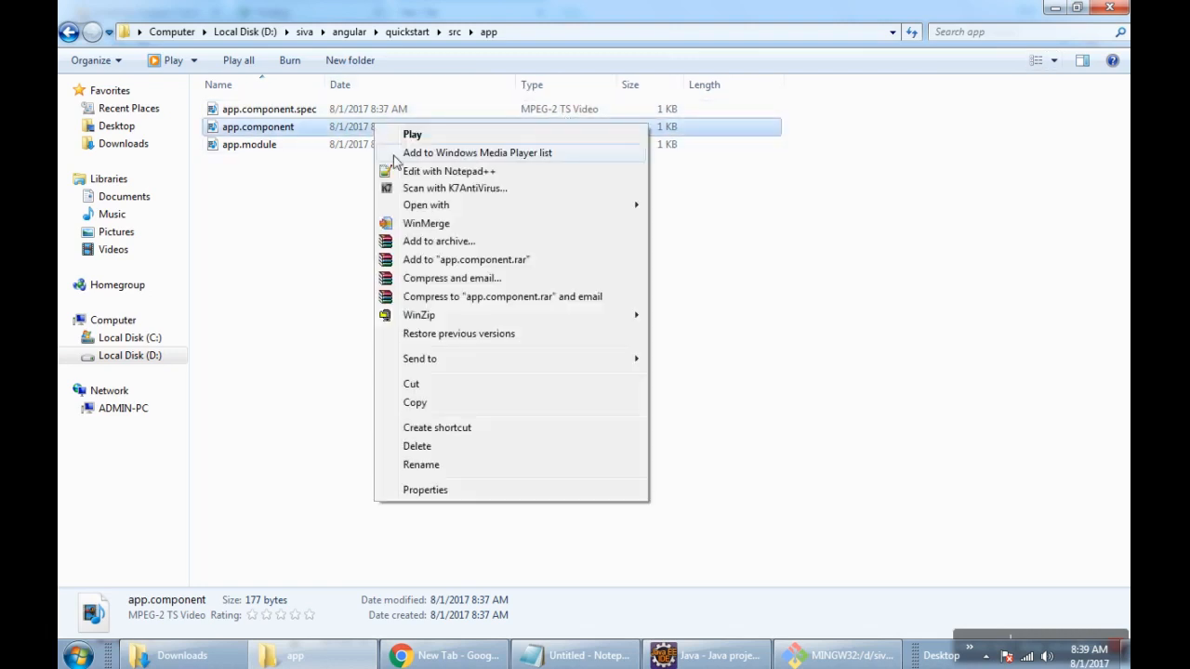
click(409, 185)
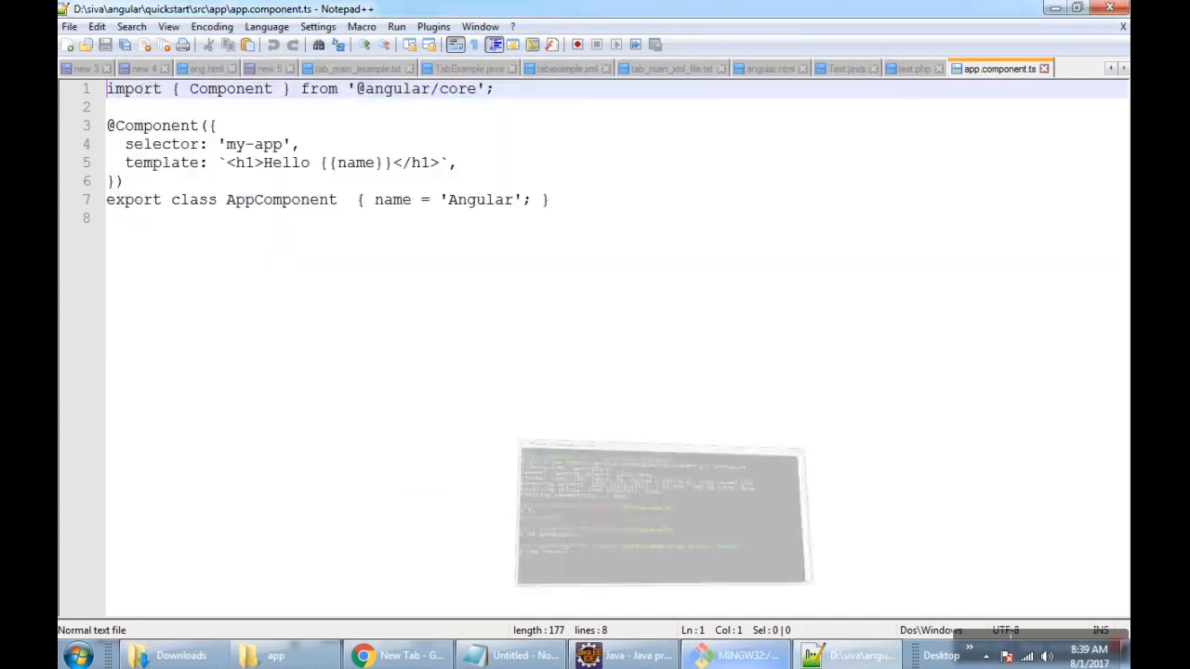
Review app.module.ts and app.component.ts in Notepad++, then bring Git Bash forward
click(734, 655)
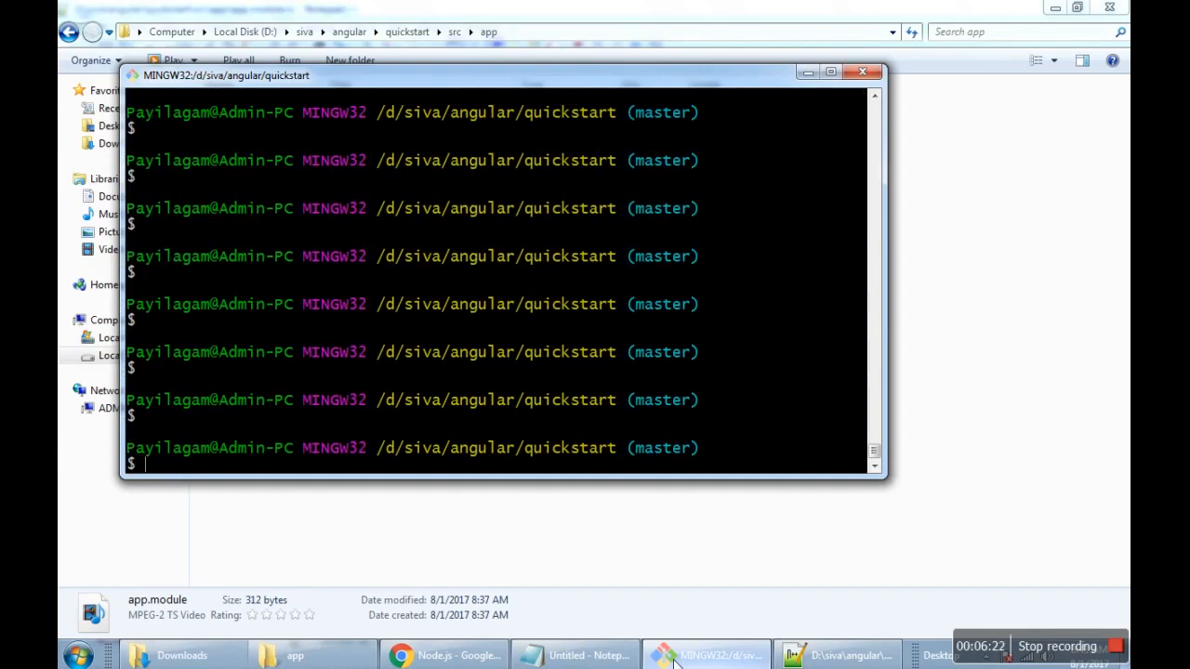
click(837, 655)
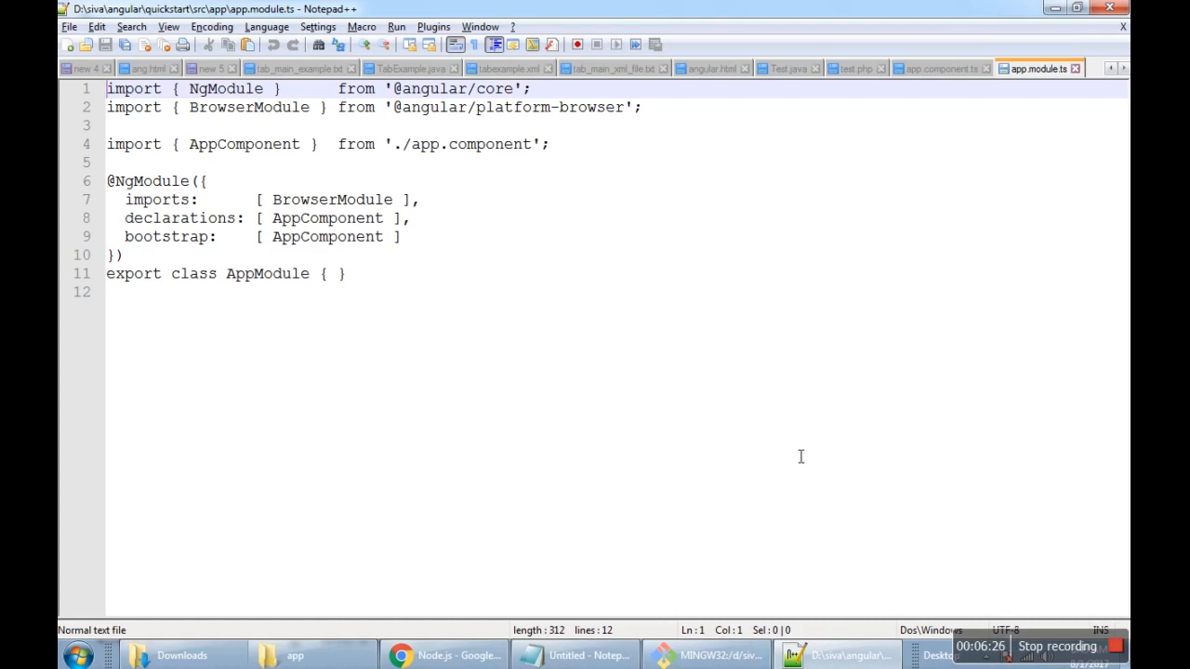
mouse_move(934, 70)
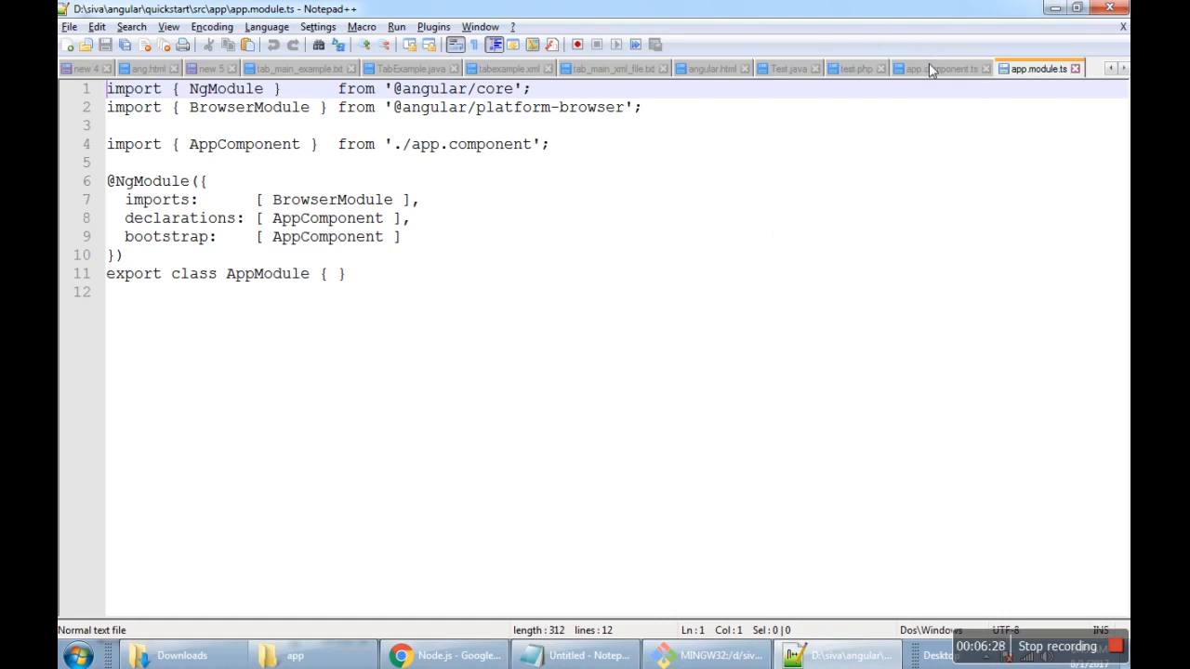
click(855, 68)
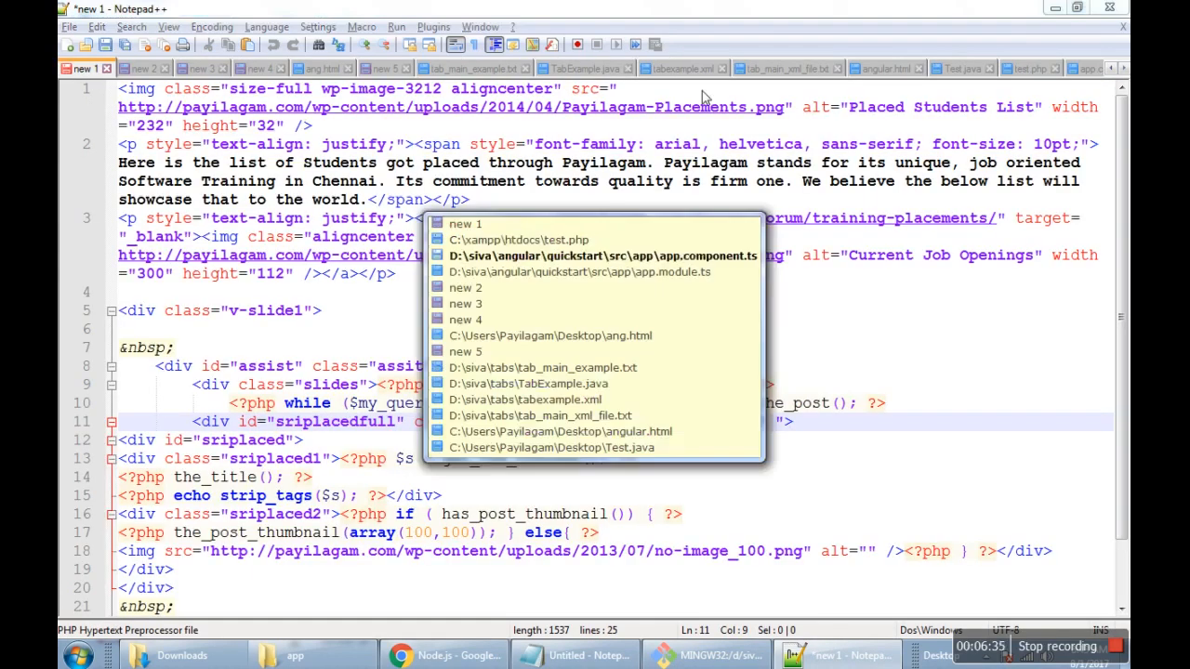
click(257, 67)
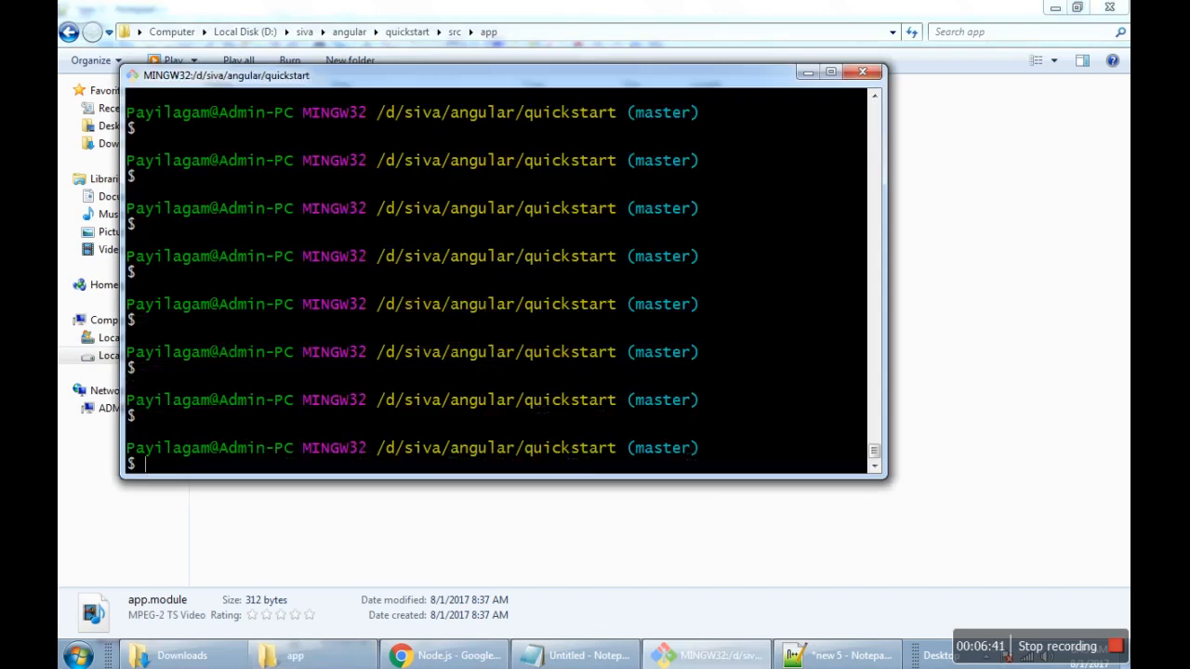
Run npm start to serve Angular QuickStart at localhost:3000 in Internet Explorer
text(npm s)
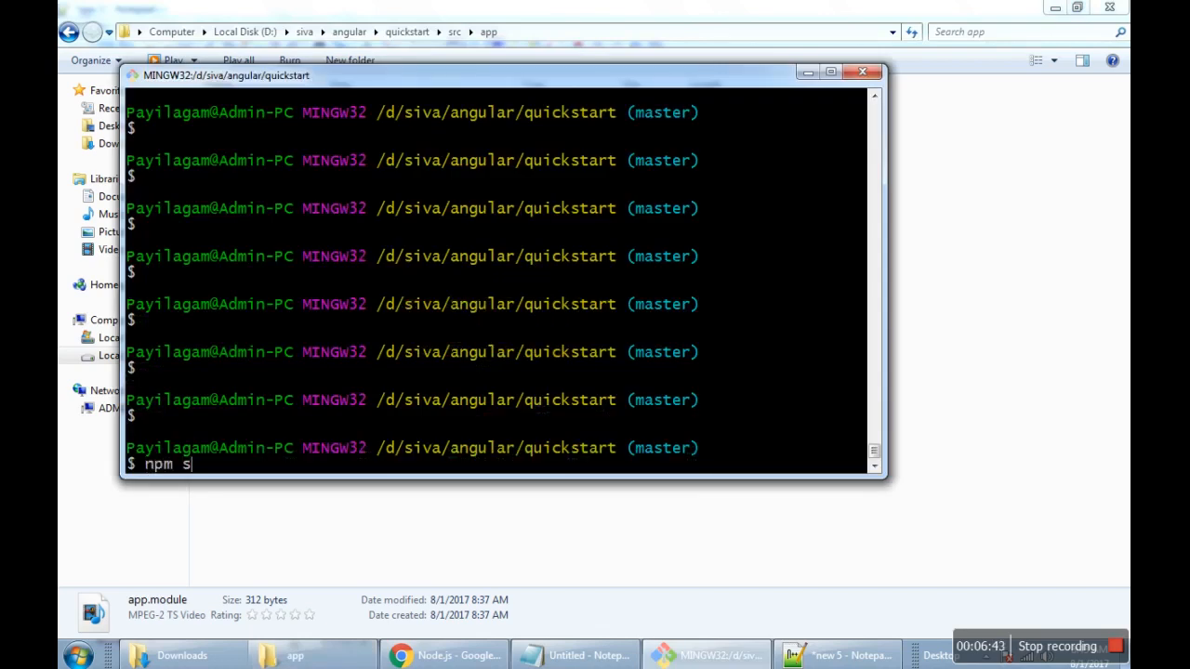
text(tart)
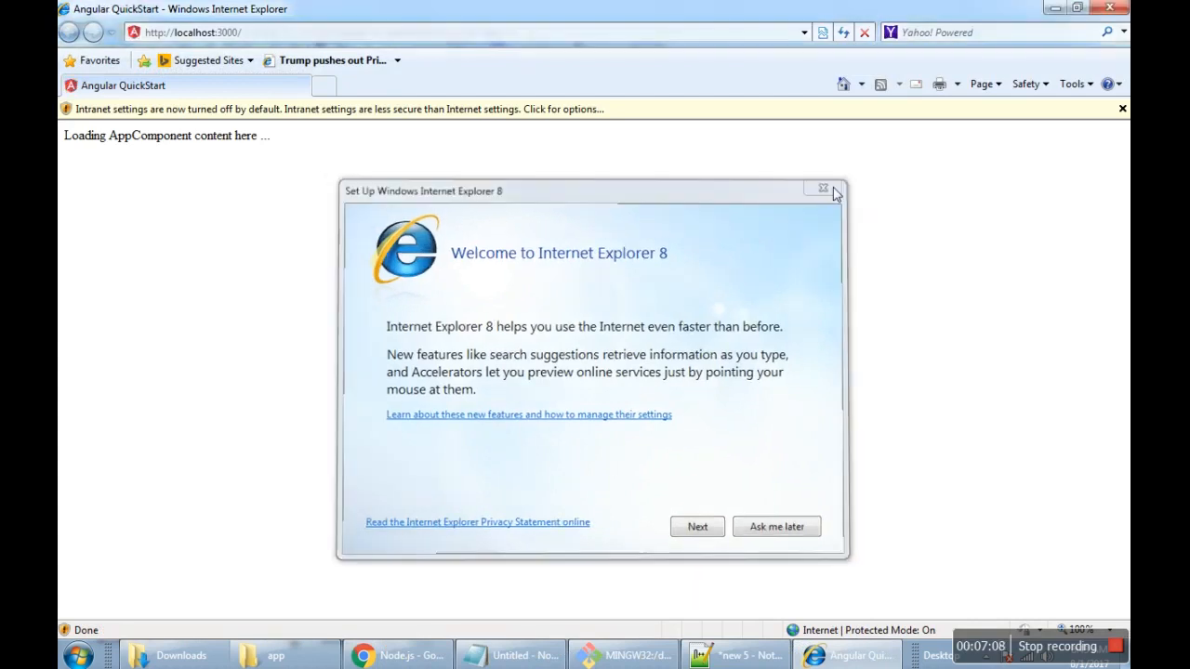
Dismiss the IE8 welcome dialog, check the information bar, and reopen app.component.ts in Notepad++
click(821, 189)
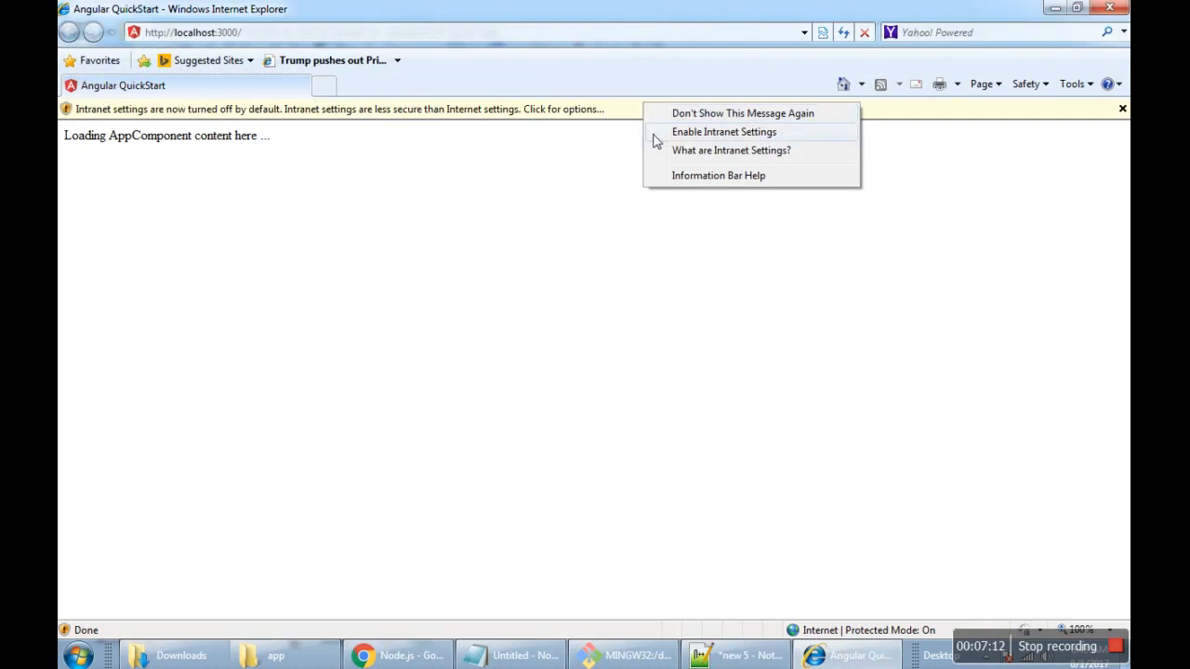
mouse_move(650, 113)
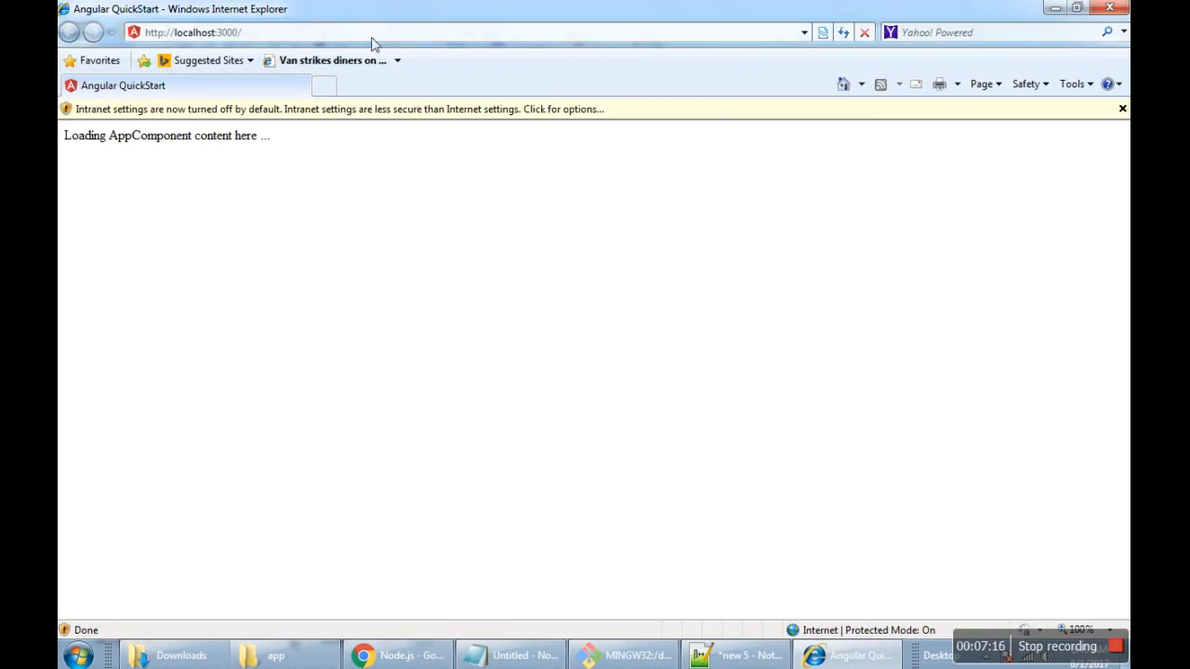
click(194, 31)
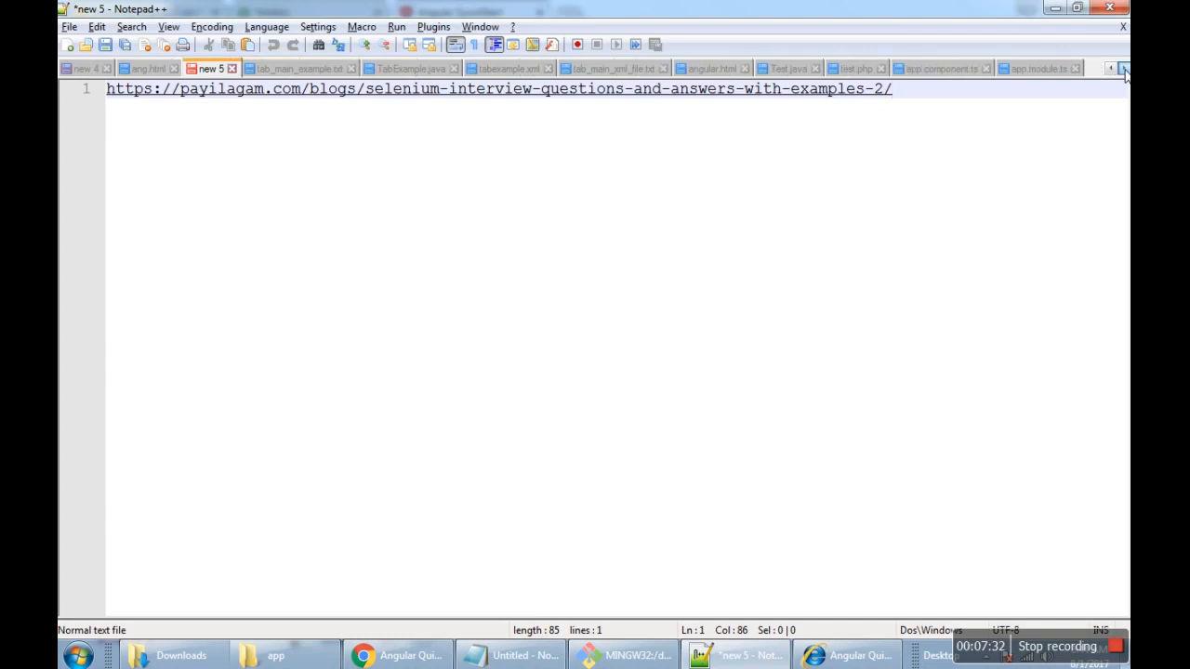
click(941, 68)
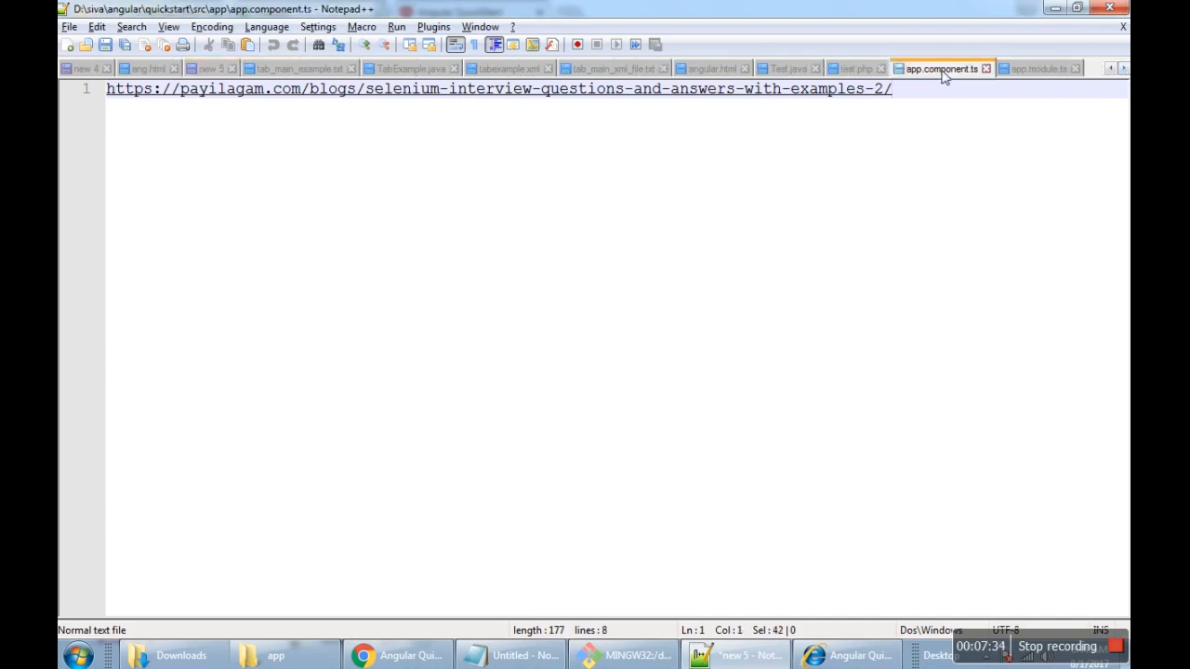